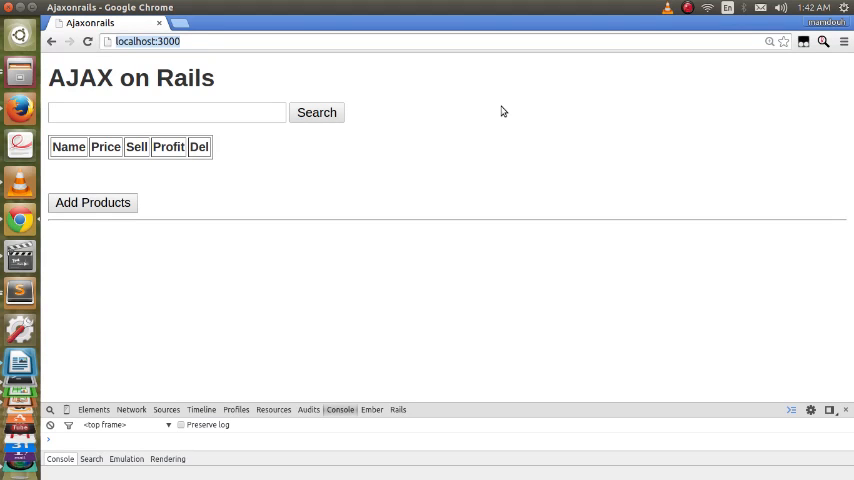
{"action": "mouse_move", "coordinate": [207, 105]}
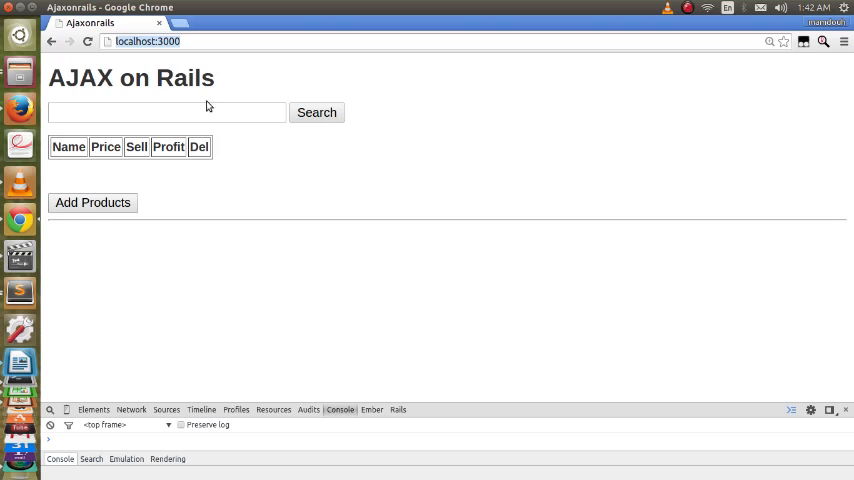
{"action": "mouse_move", "coordinate": [204, 128]}
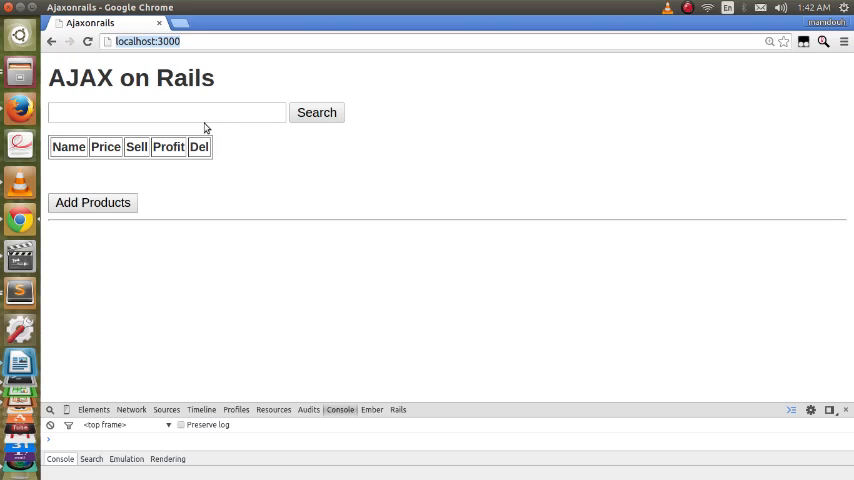
Step: Add a blank product entry row with name, price and Sell fields below the empty table
{"action": "left_click", "coordinate": [92, 202]}
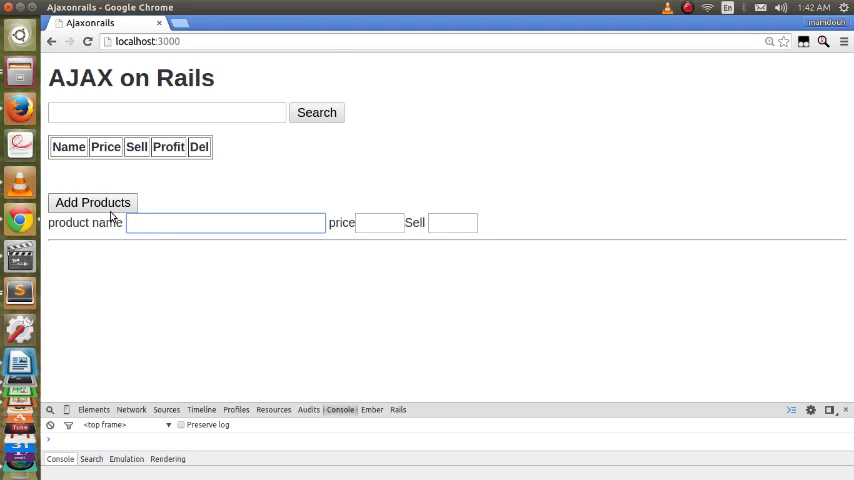
Step: Save a laptop product priced 1000 with Sell 1100, giving profit 100
{"action": "left_click", "coordinate": [225, 222]}
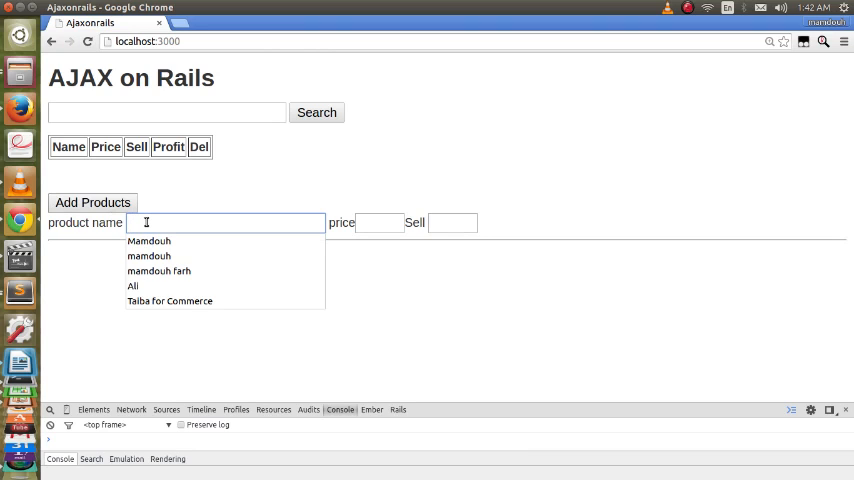
{"action": "type", "text": "laptop"}
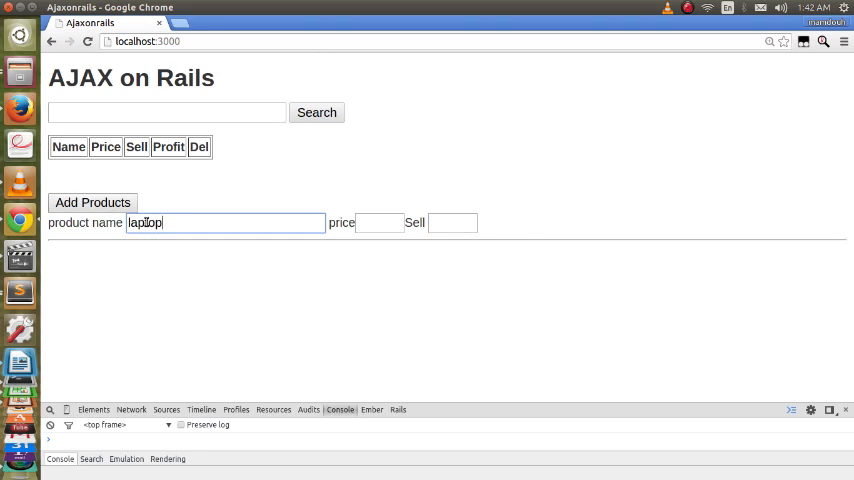
{"action": "type", "text": "1"}
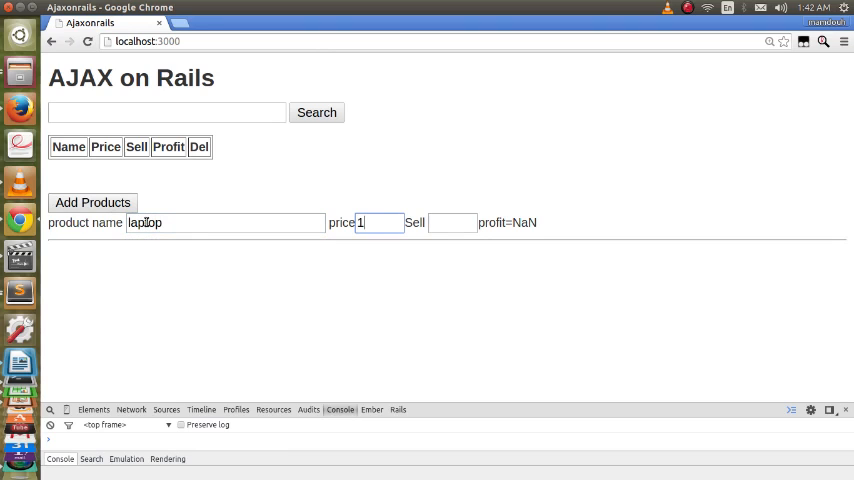
{"action": "type", "text": "000"}
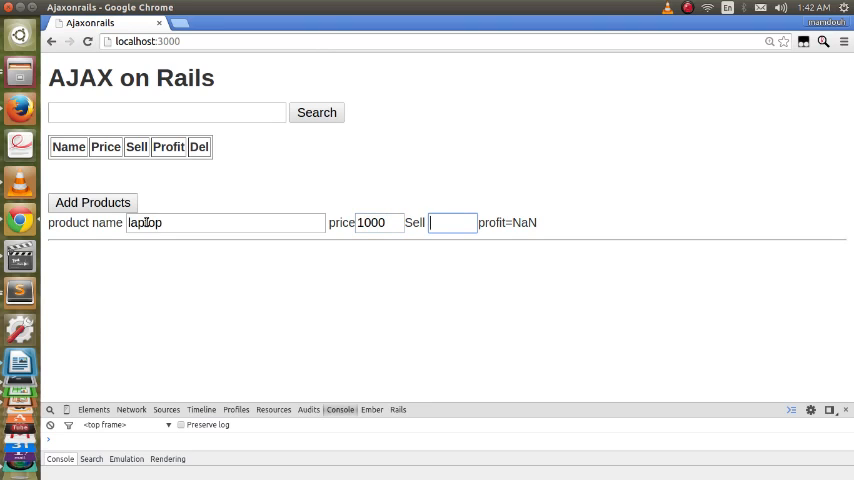
{"action": "type", "text": "1"}
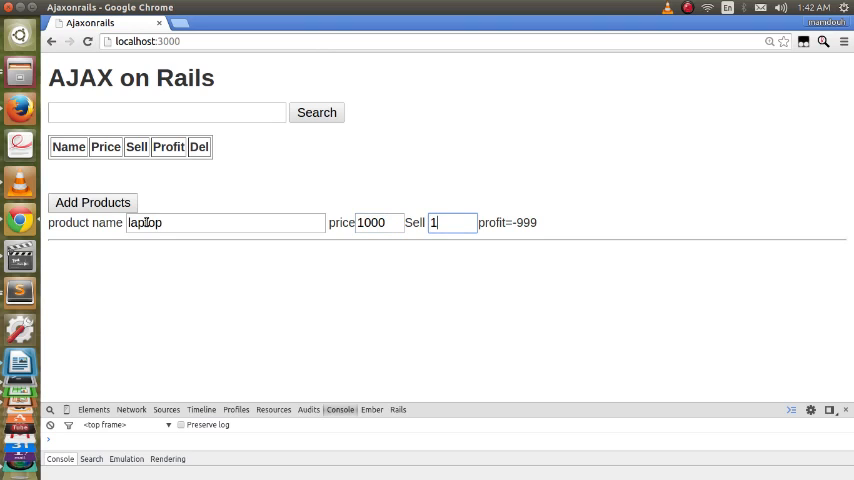
{"action": "type", "text": "100"}
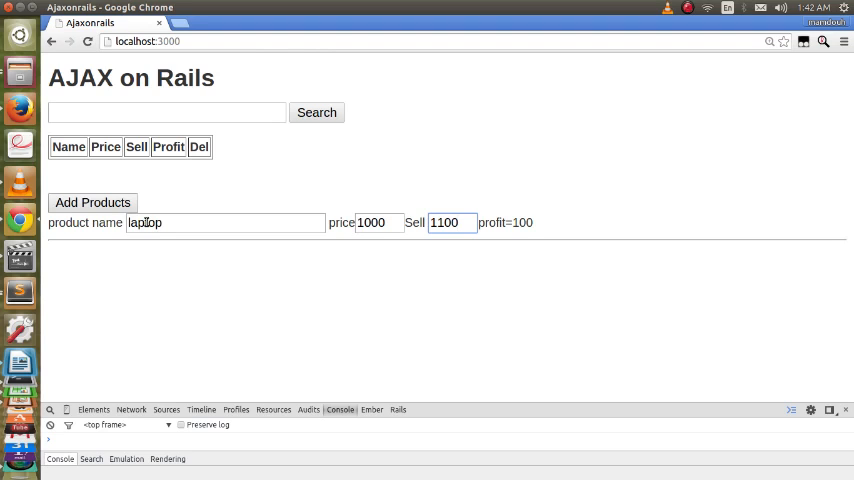
{"action": "left_click", "coordinate": [91, 202]}
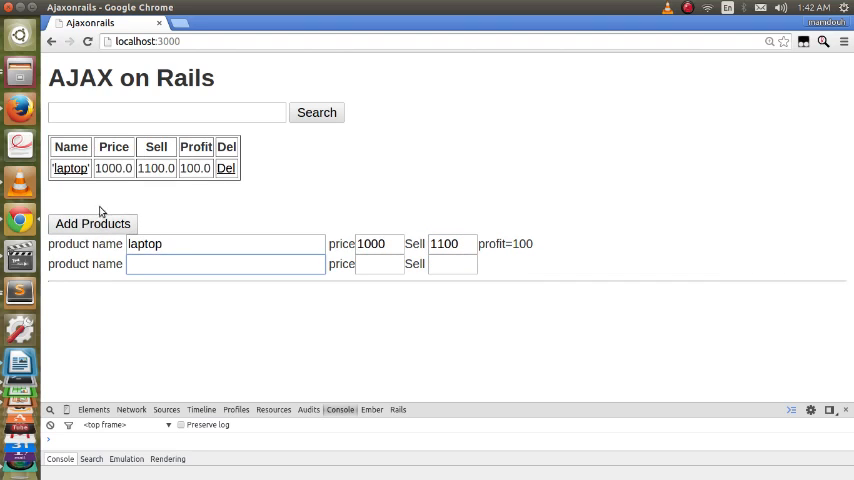
{"action": "mouse_move", "coordinate": [95, 201]}
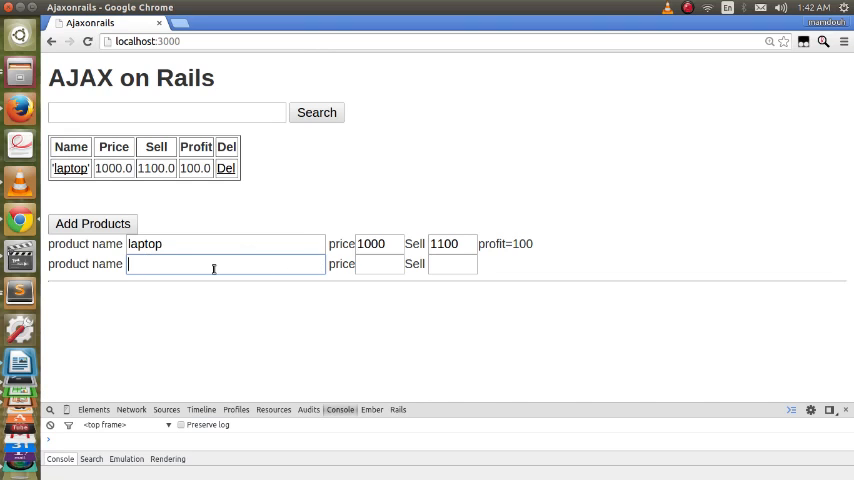
{"action": "mouse_move", "coordinate": [162, 264]}
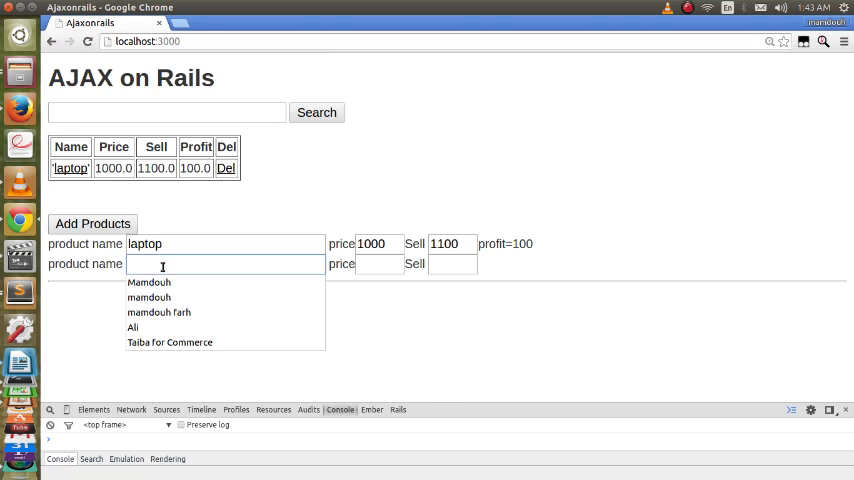
Step: Save T V priced 2000 with Sell 3000, giving profit 1000 under laptop
{"action": "type", "text": "T V"}
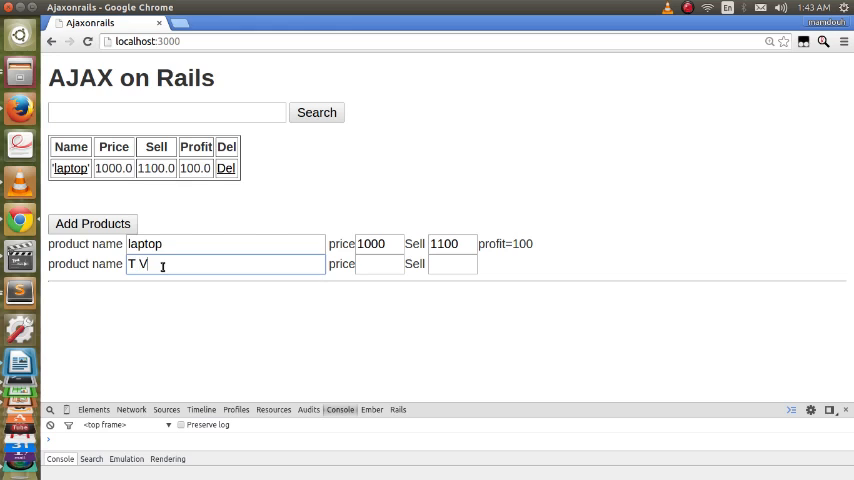
{"action": "left_click", "coordinate": [378, 264]}
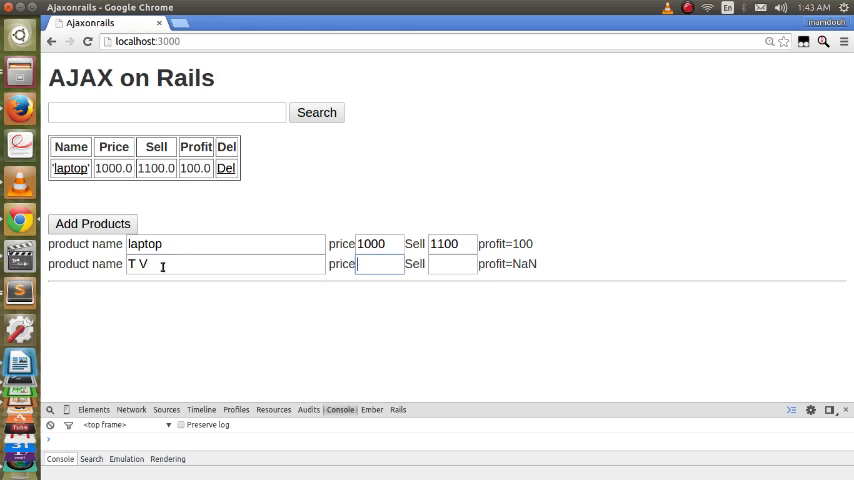
{"action": "type", "text": "20"}
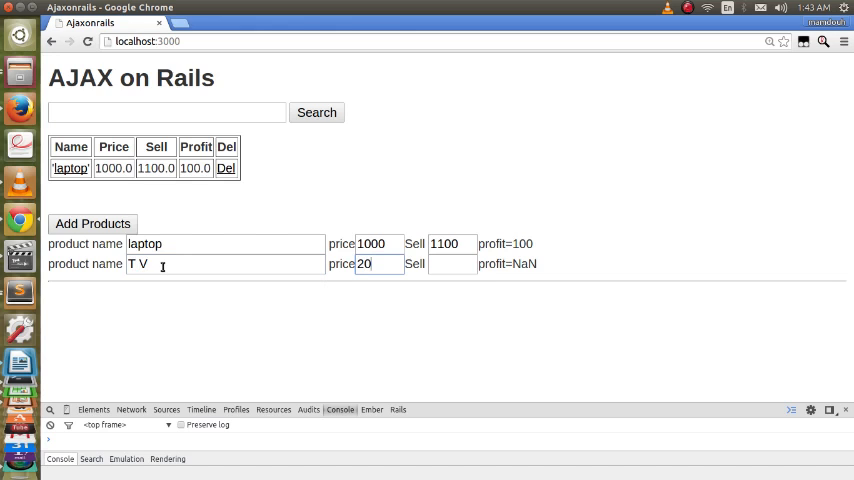
{"action": "type", "text": "2000"}
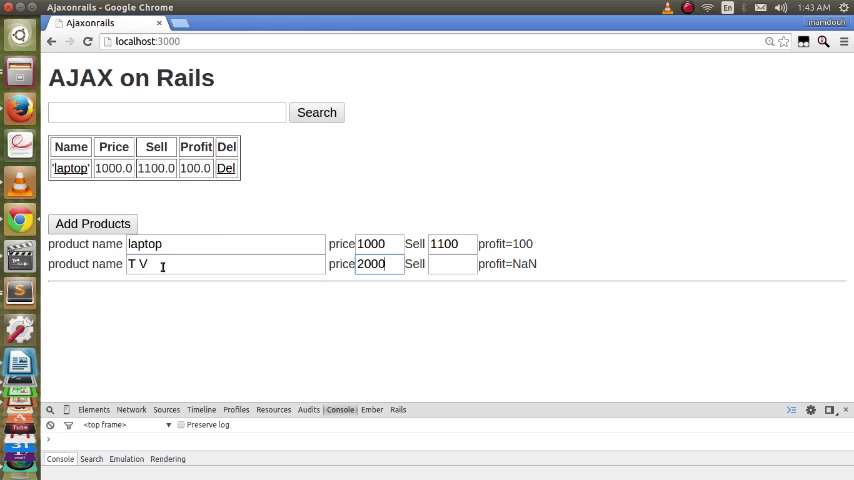
{"action": "left_click", "coordinate": [450, 263]}
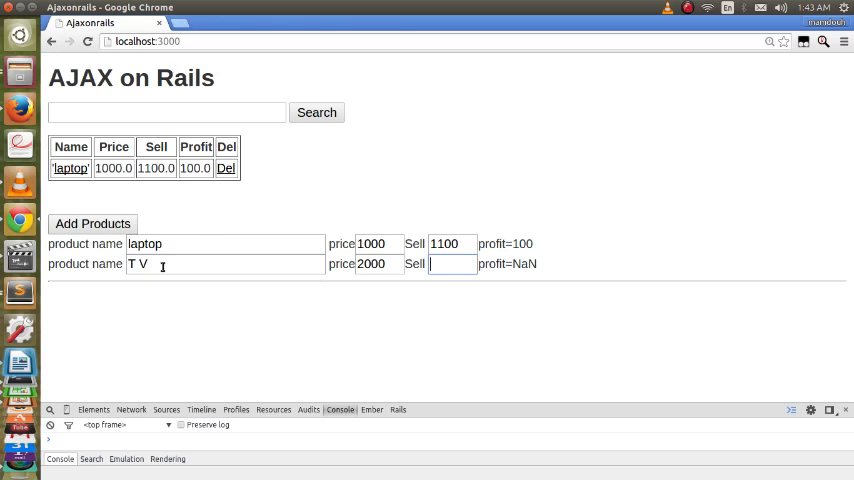
{"action": "type", "text": "3"}
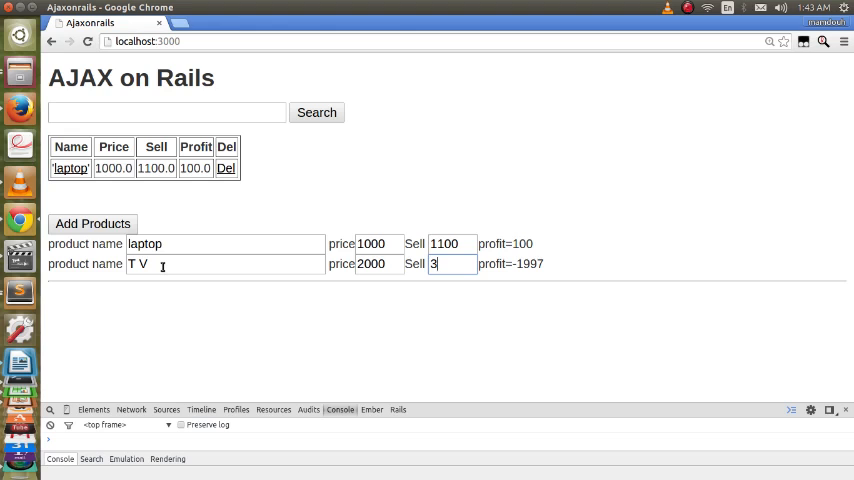
{"action": "type", "text": "000"}
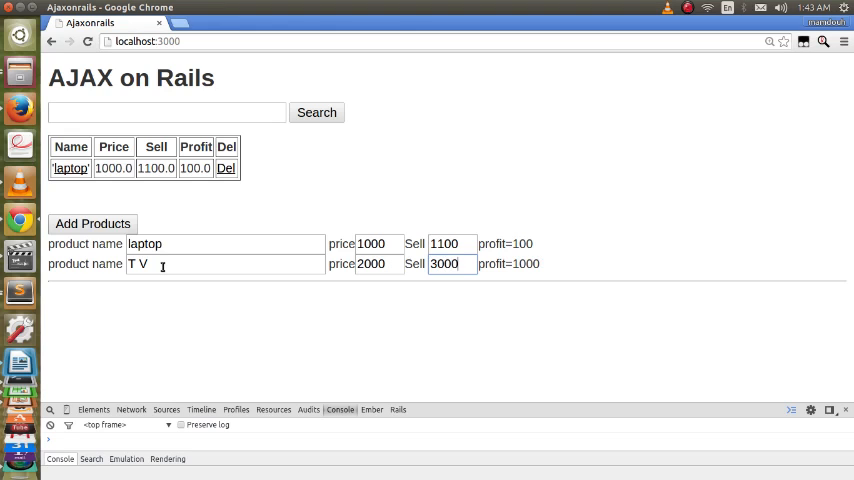
{"action": "left_click", "coordinate": [92, 223]}
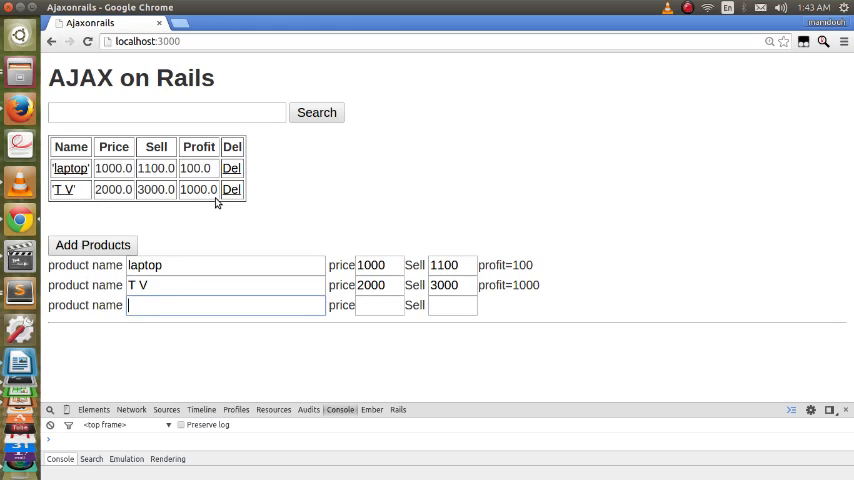
{"action": "mouse_move", "coordinate": [82, 205]}
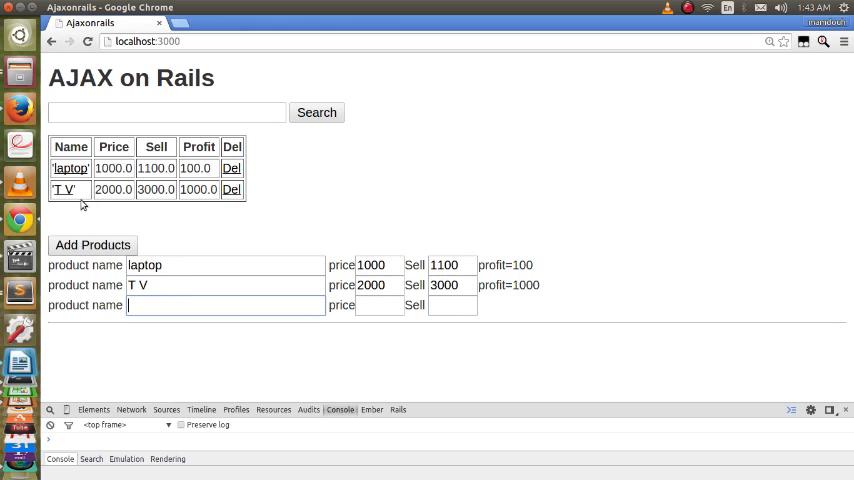
{"action": "mouse_move", "coordinate": [64, 189]}
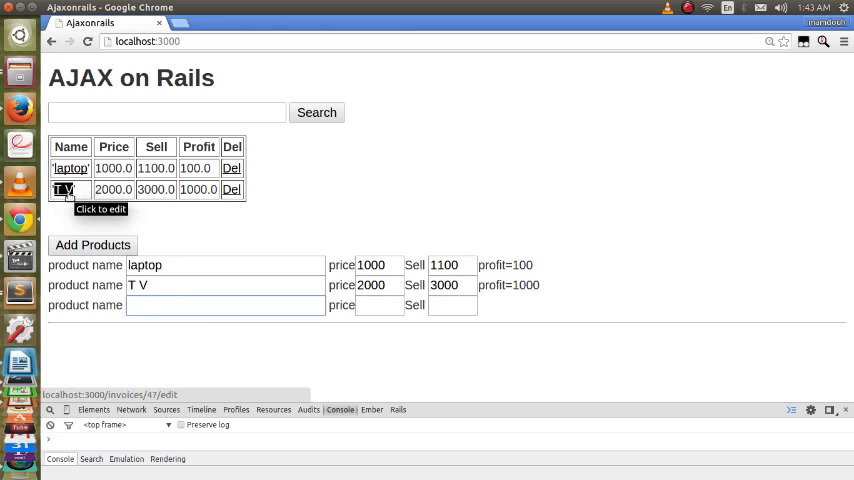
{"action": "left_click", "coordinate": [225, 305]}
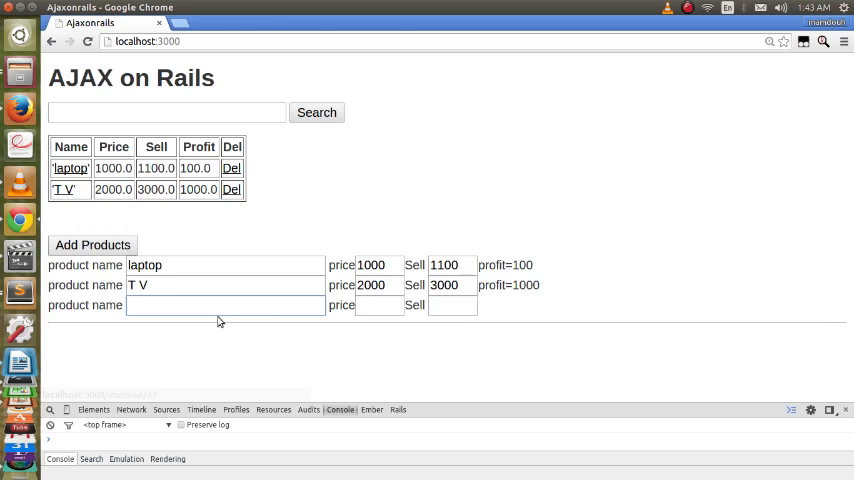
Step: Save car priced 25000 with Sell 26000 as the third product, profit 1000
{"action": "left_click", "coordinate": [225, 305]}
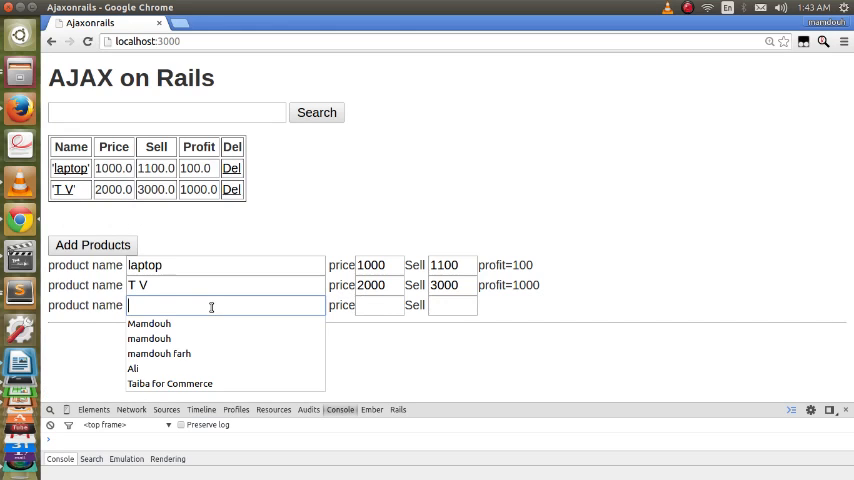
{"action": "type", "text": "car"}
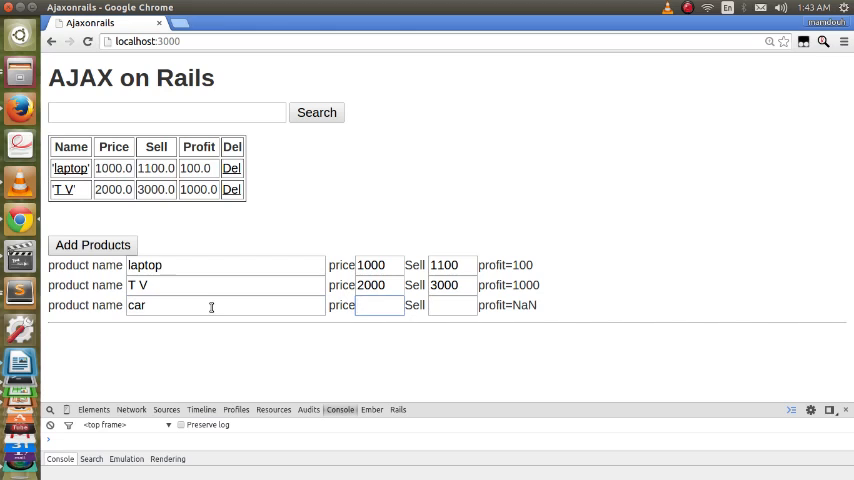
{"action": "type", "text": "25000"}
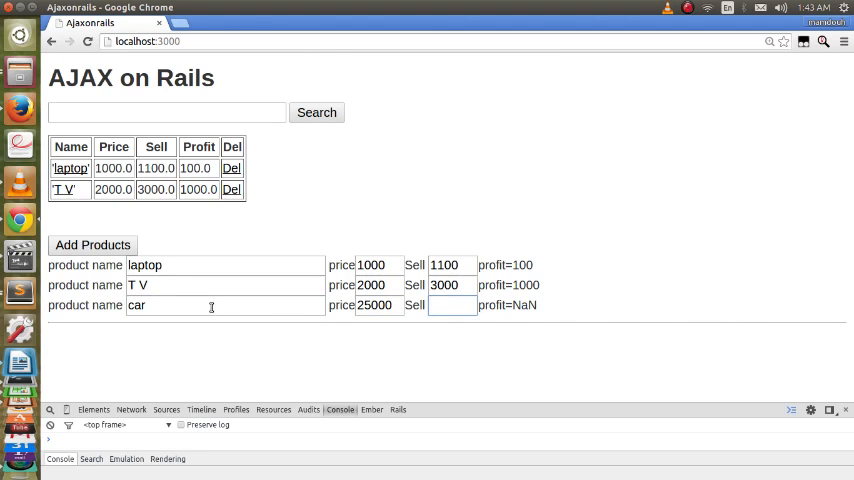
{"action": "type", "text": "26000"}
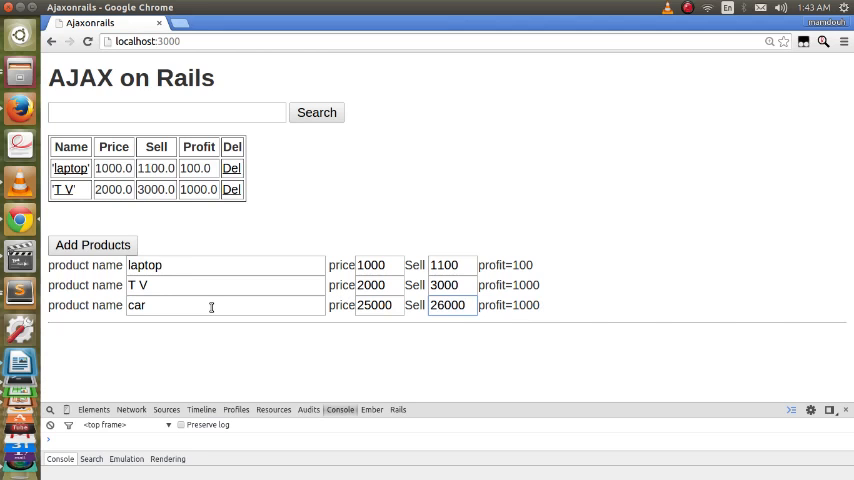
{"action": "left_click", "coordinate": [91, 244]}
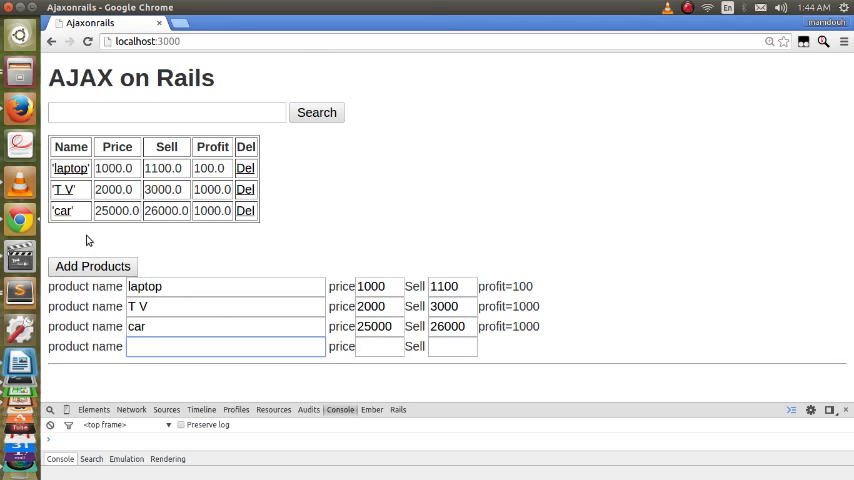
{"action": "mouse_move", "coordinate": [87, 184]}
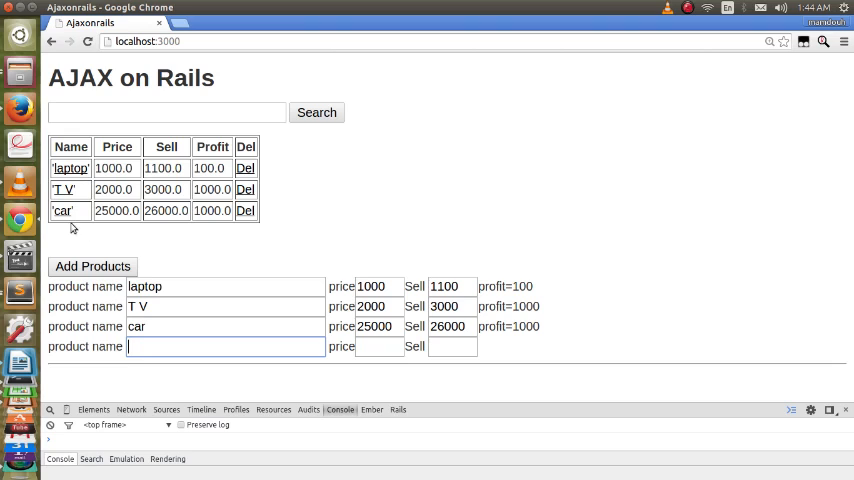
{"action": "mouse_move", "coordinate": [64, 214]}
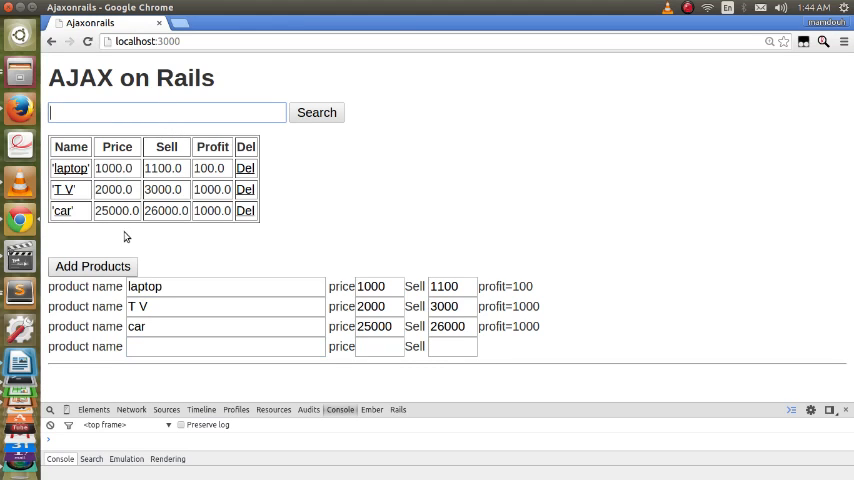
{"action": "mouse_move", "coordinate": [130, 205]}
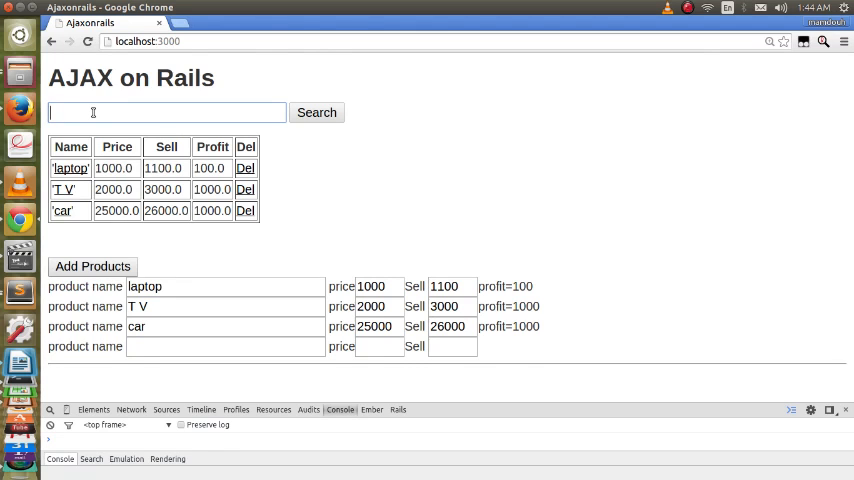
Step: Search 'a' to get Wrong input, then pick laptop from the autocomplete suggestions
{"action": "type", "text": "a"}
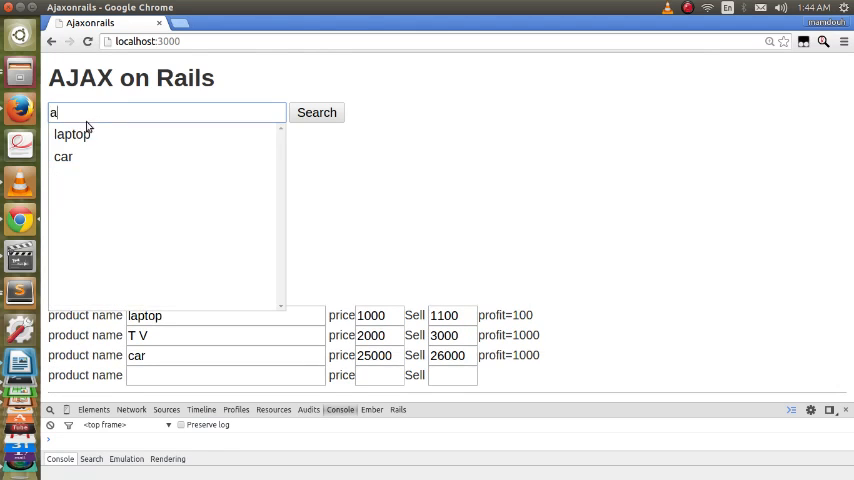
{"action": "mouse_move", "coordinate": [71, 134]}
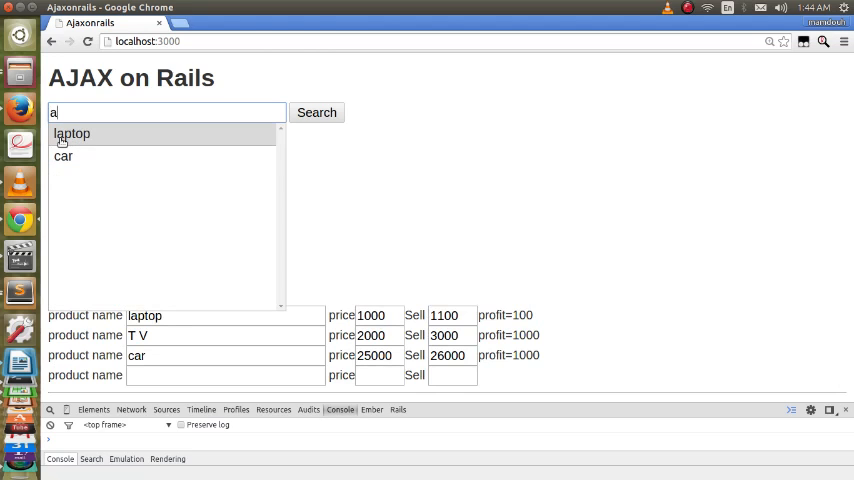
{"action": "mouse_move", "coordinate": [63, 156]}
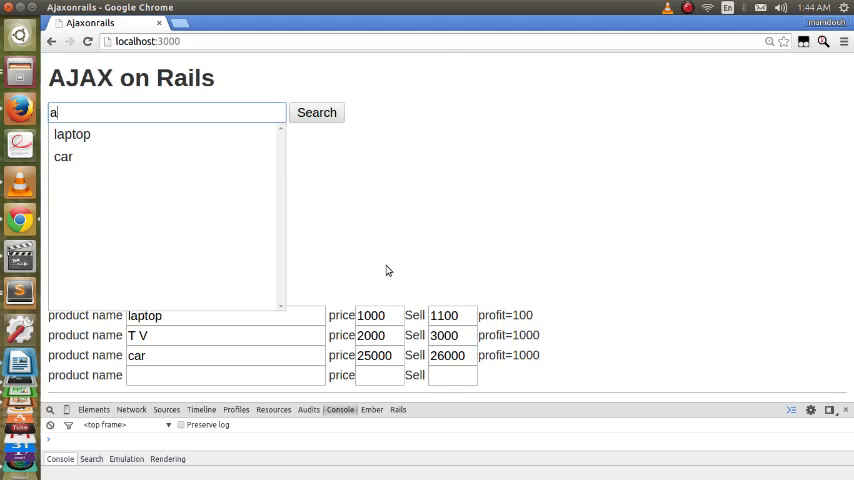
{"action": "left_click", "coordinate": [316, 112]}
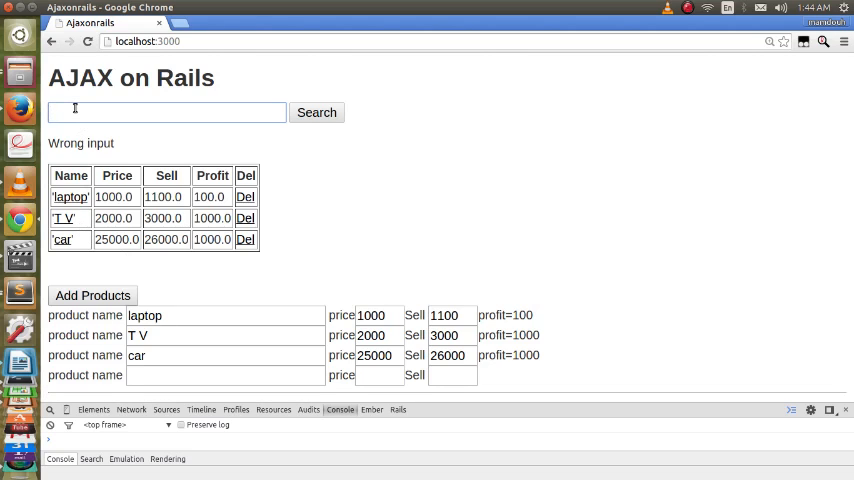
{"action": "type", "text": "a"}
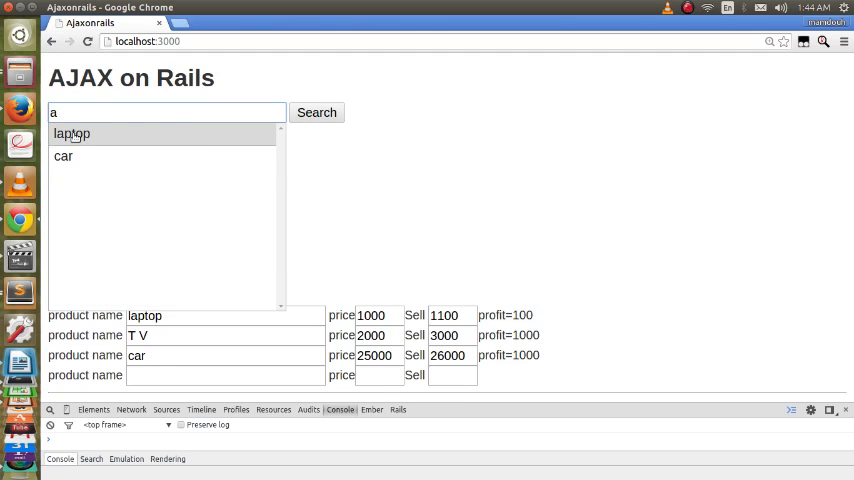
{"action": "left_click", "coordinate": [72, 133]}
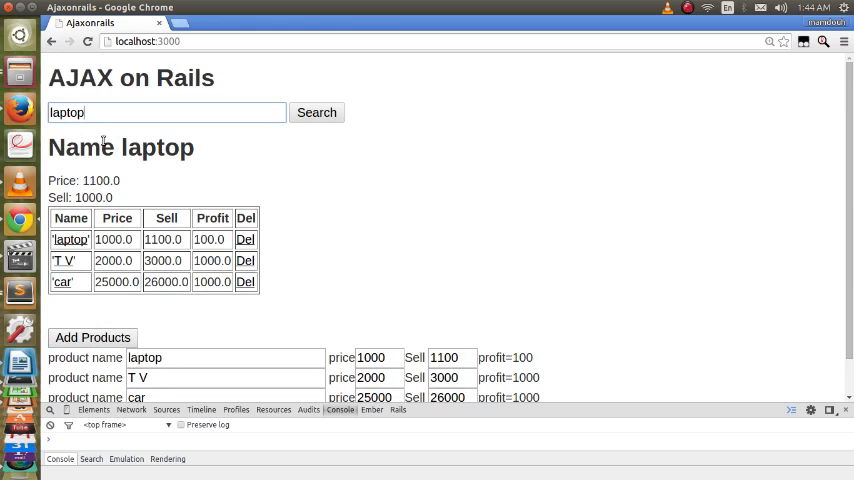
{"action": "mouse_move", "coordinate": [129, 182]}
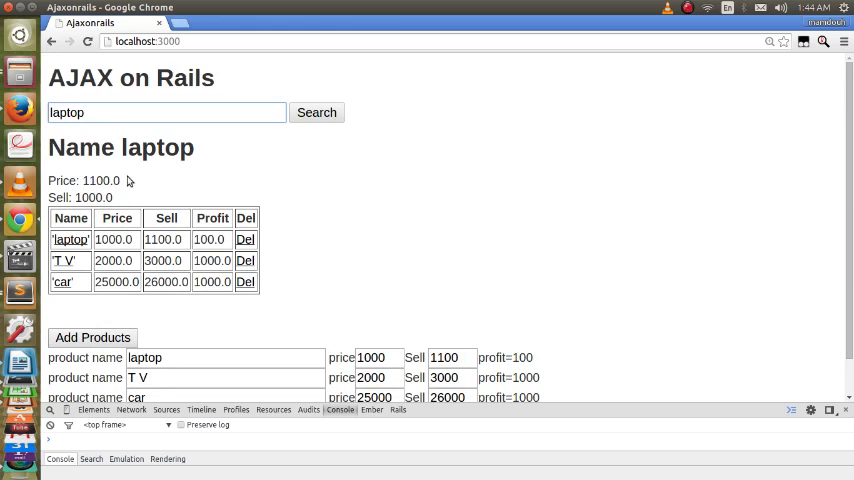
Step: Replace the laptop search with 'c' and choose car to show its details
{"action": "key", "text": "Backspace"}
{"action": "type", "text": "l"}
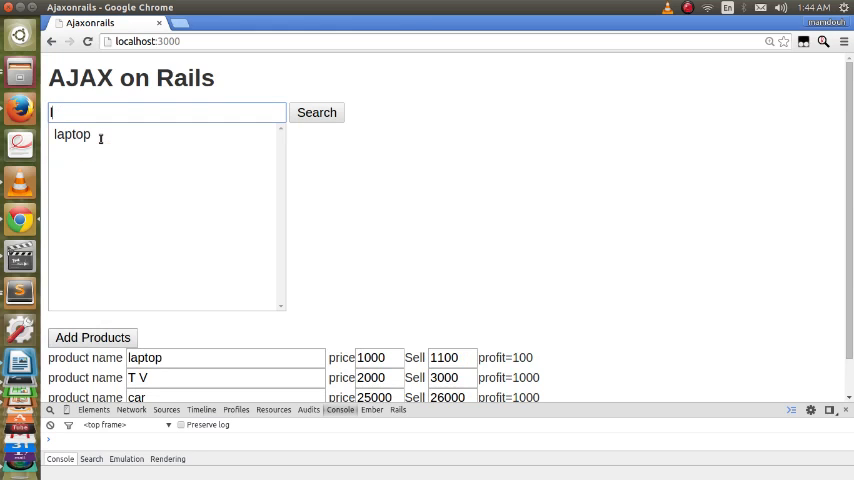
{"action": "left_click", "coordinate": [72, 134]}
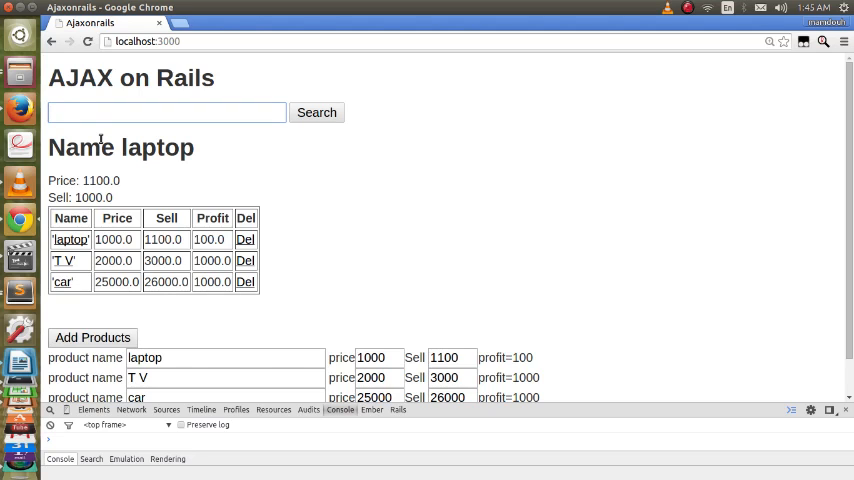
{"action": "type", "text": "c"}
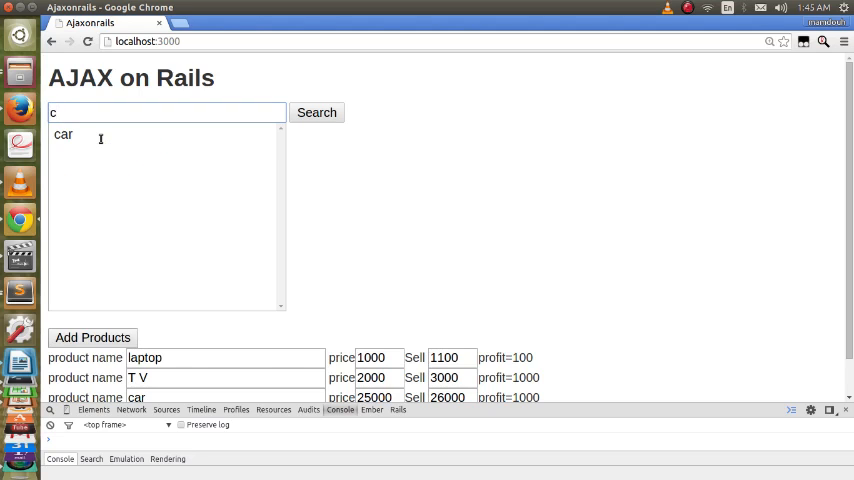
{"action": "left_click", "coordinate": [62, 134]}
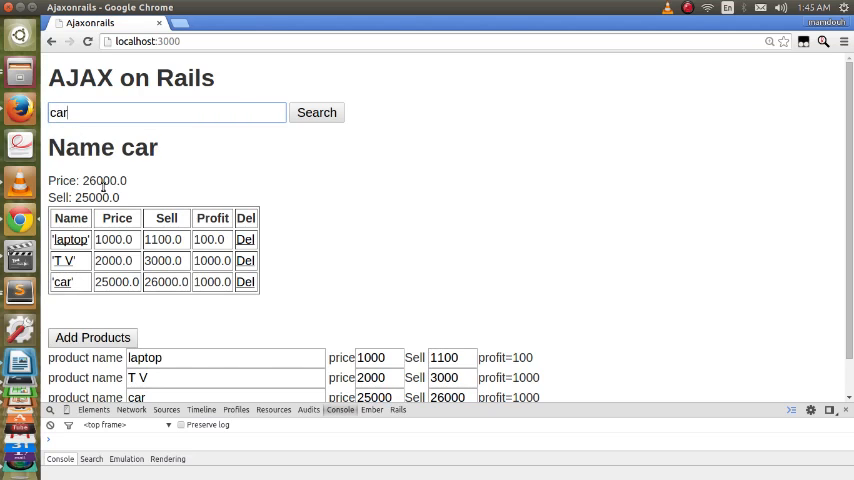
Step: Search 't' and choose T V, showing Price 3000.0 and Sell 2000.0
{"action": "key", "text": "BackSpace"}
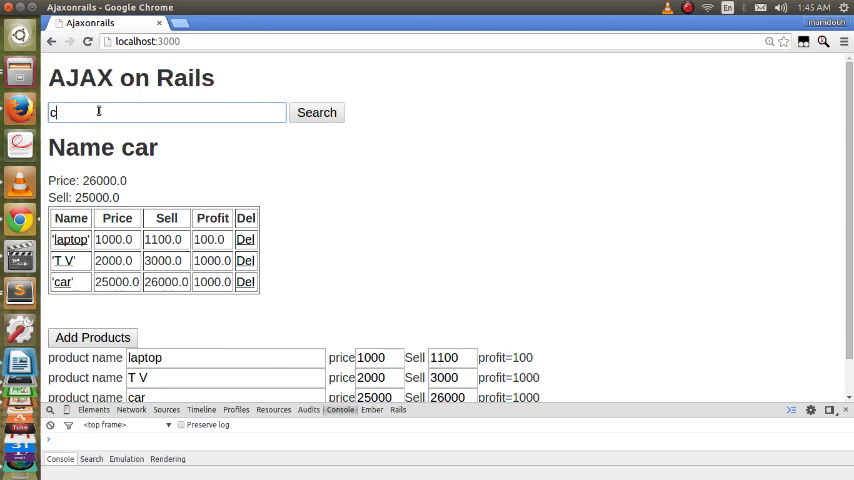
{"action": "type", "text": "t"}
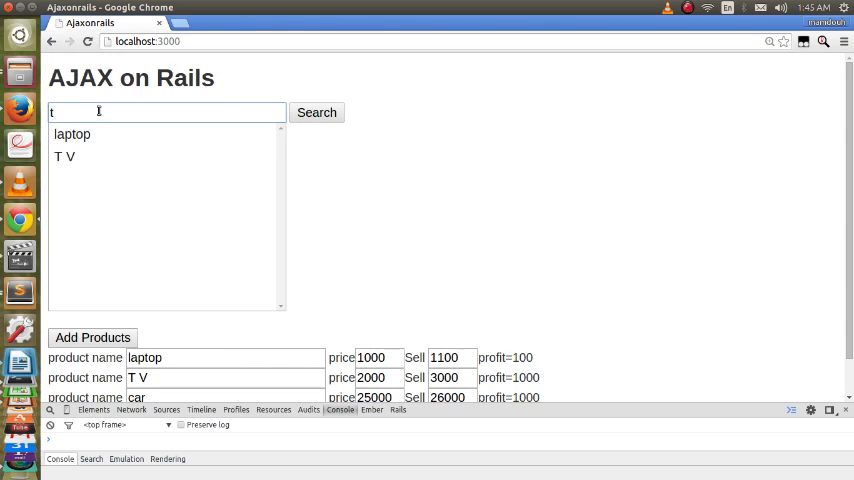
{"action": "mouse_move", "coordinate": [64, 156]}
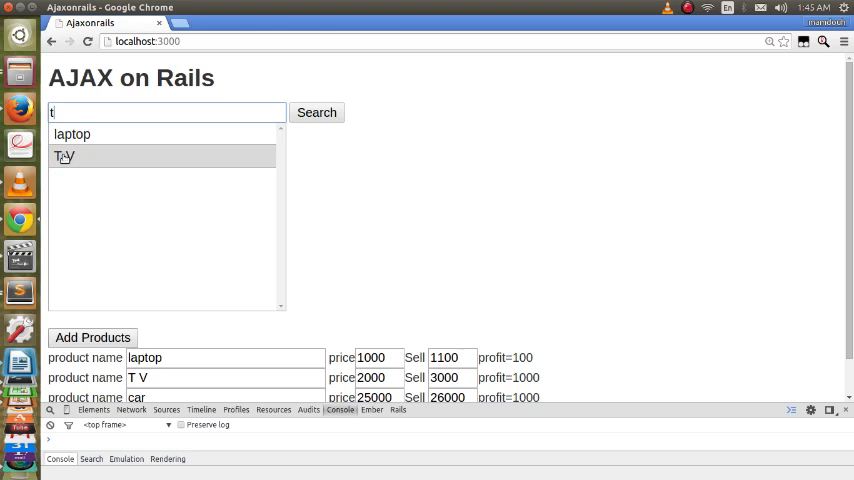
{"action": "left_click", "coordinate": [62, 156]}
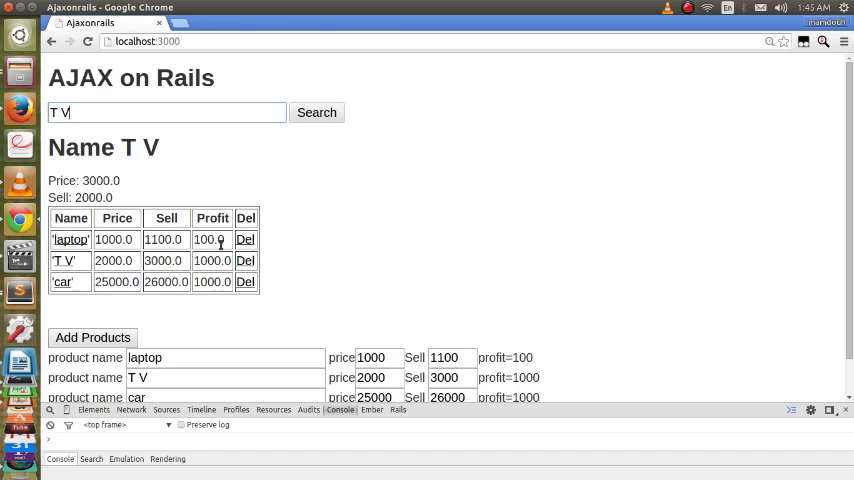
{"action": "mouse_move", "coordinate": [287, 246]}
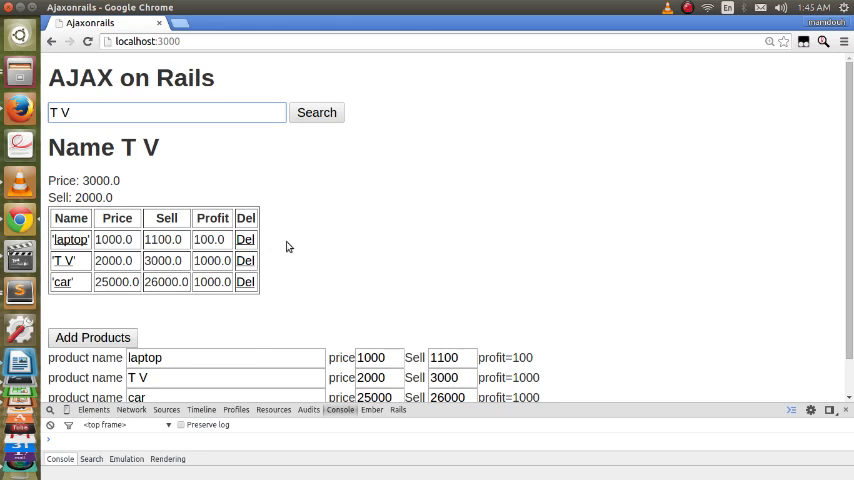